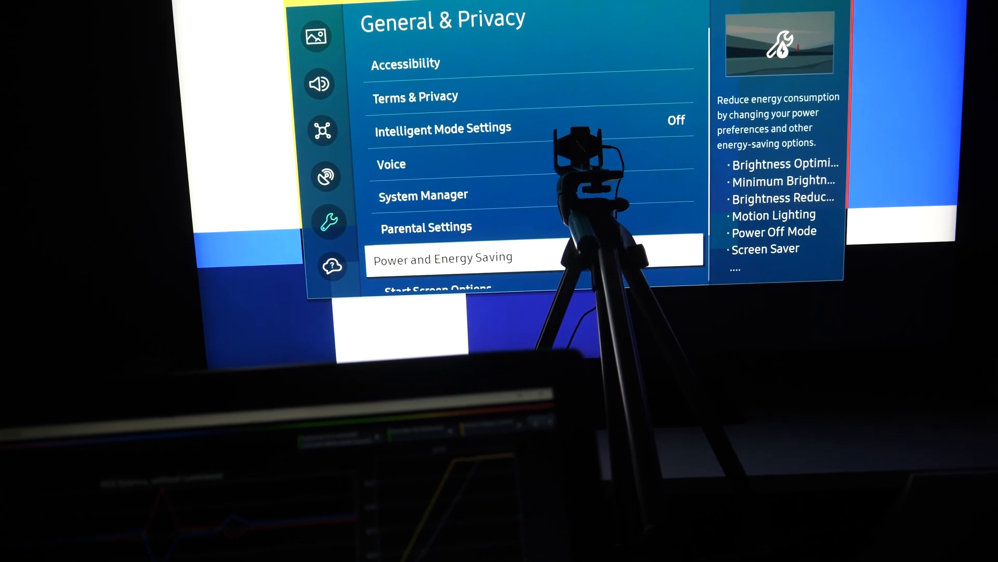
- Open Power and Energy Saving from General & Privacy settings
click(446, 258)
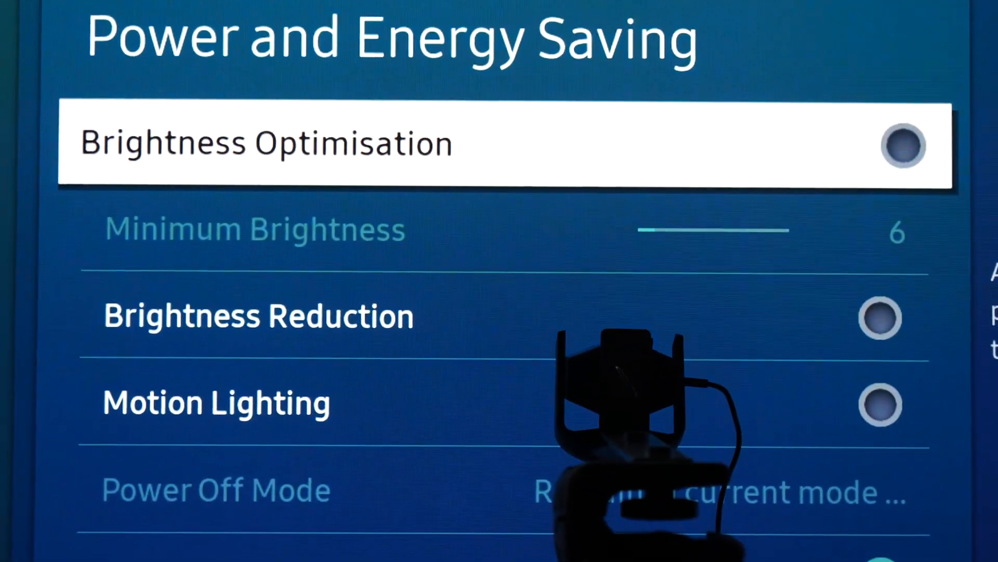
- Scroll through the settings list and open Picture's Expert Settings, where Brightness reads 50
scroll(down, 3)
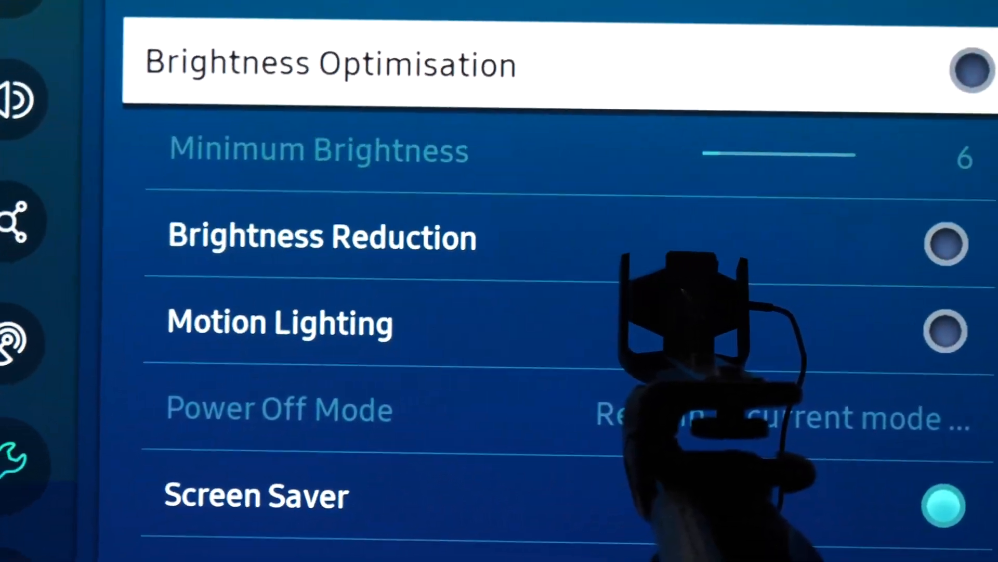
scroll(down, 3)
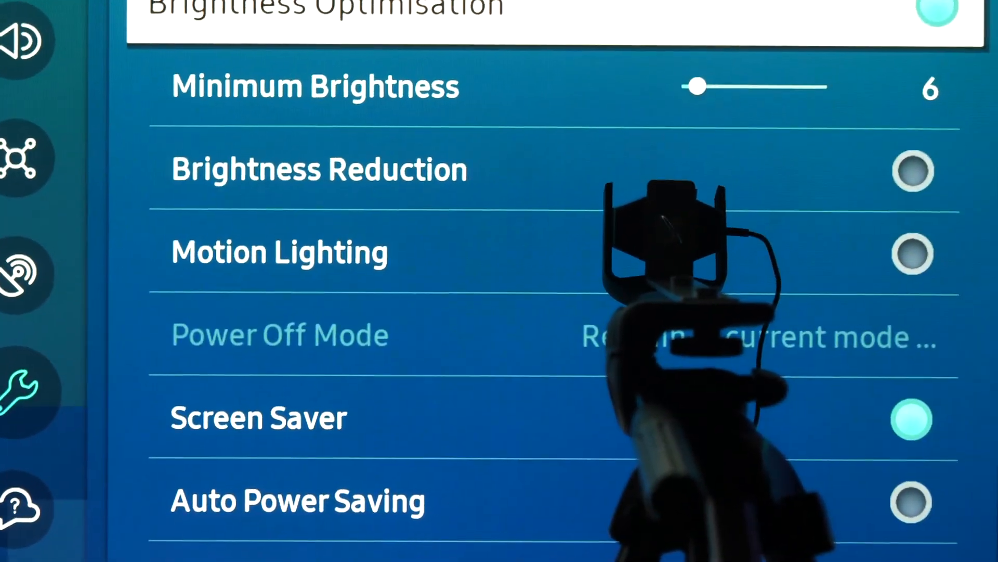
scroll(up, 3)
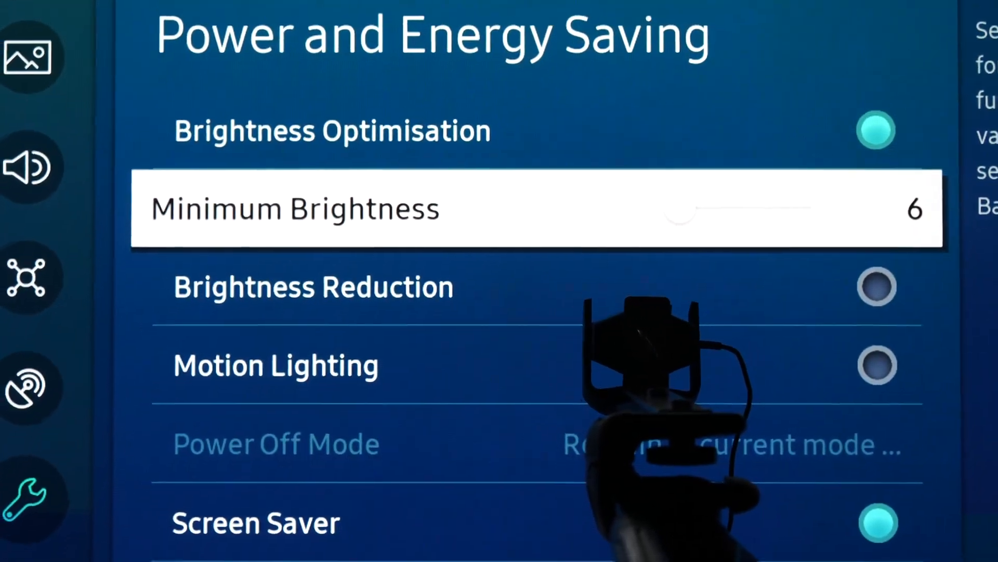
scroll(down, 3)
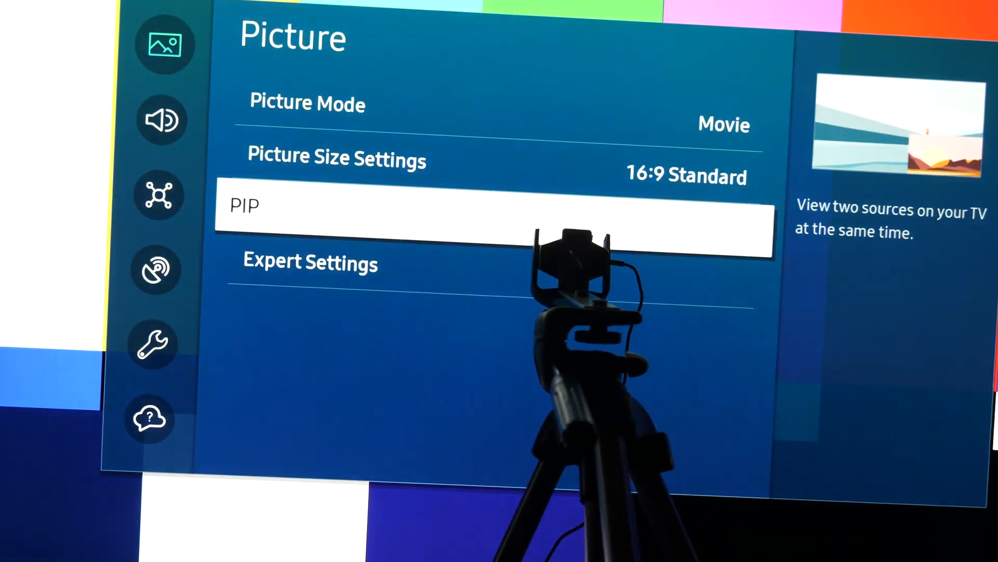
click(310, 262)
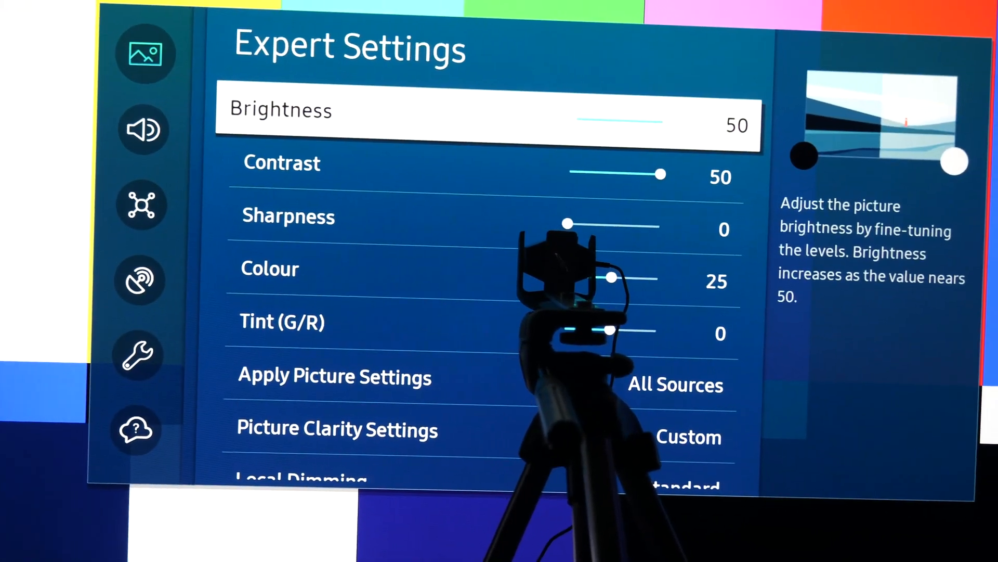